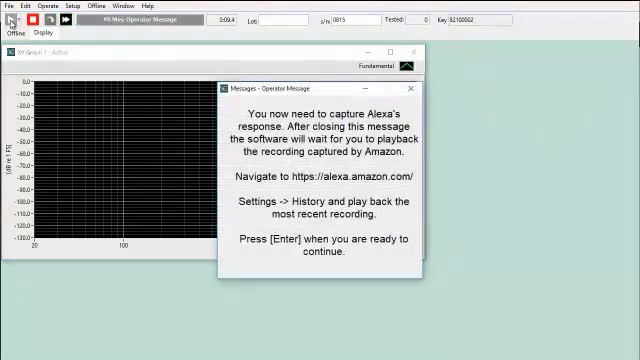
- Acknowledge the Operator Message about replaying Alexa's recording so the Acq-Triggered Rec step starts
key(enter)
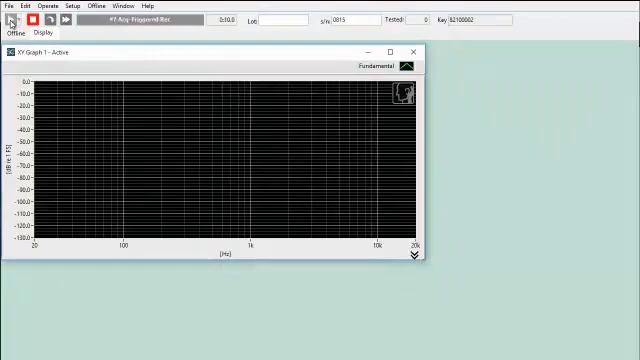